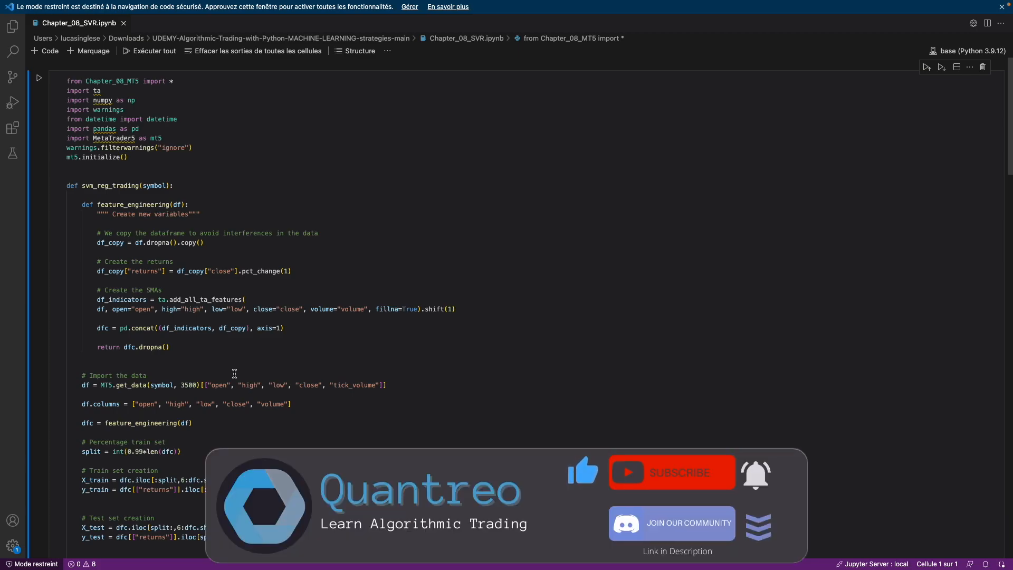
mouse_move(155, 242)
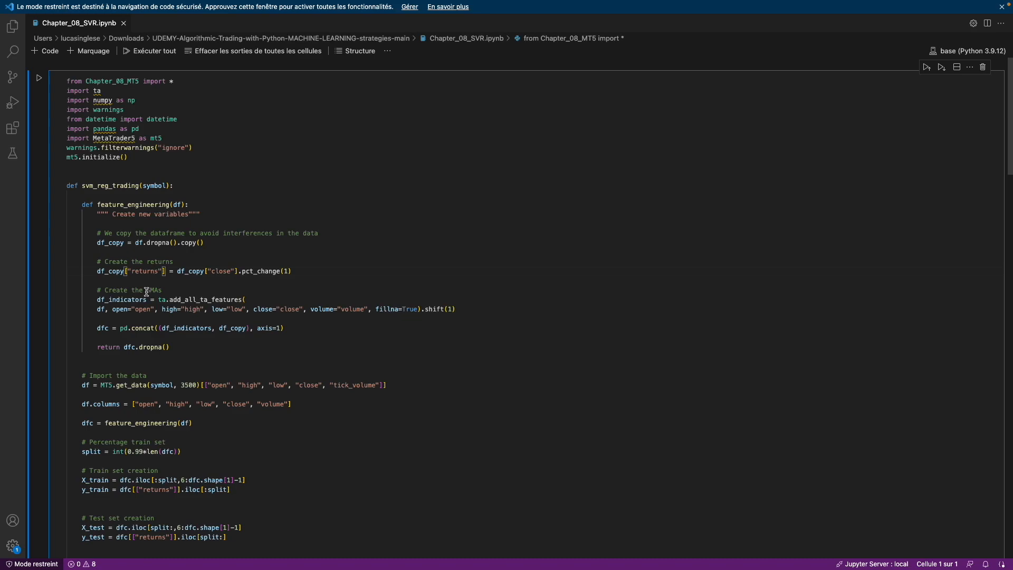
mouse_move(144, 292)
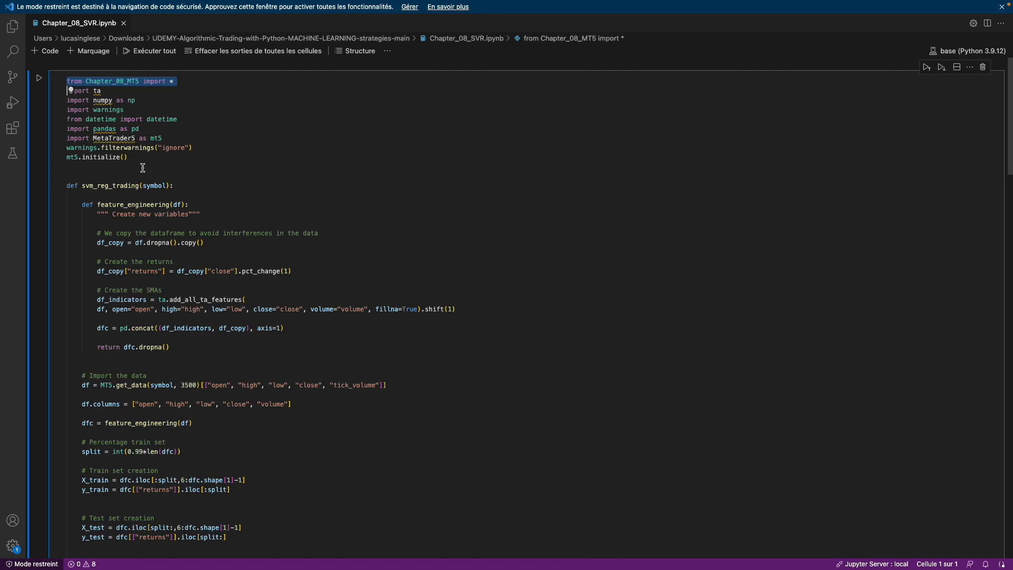
mouse_move(139, 116)
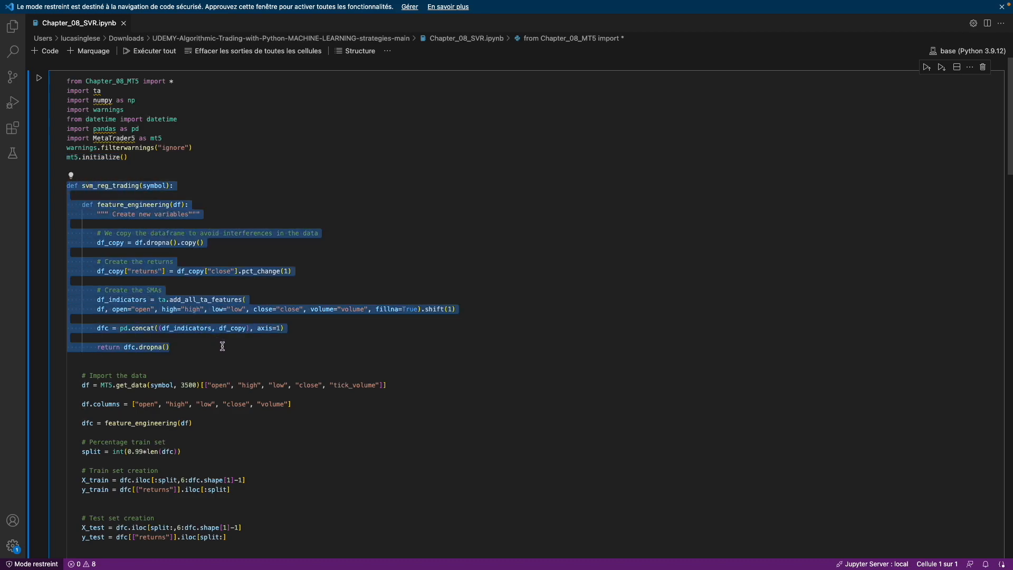
Step: Navigate down to the while True loop and remove the 1 from the weekday tuple (1,2)
left_click(127, 192)
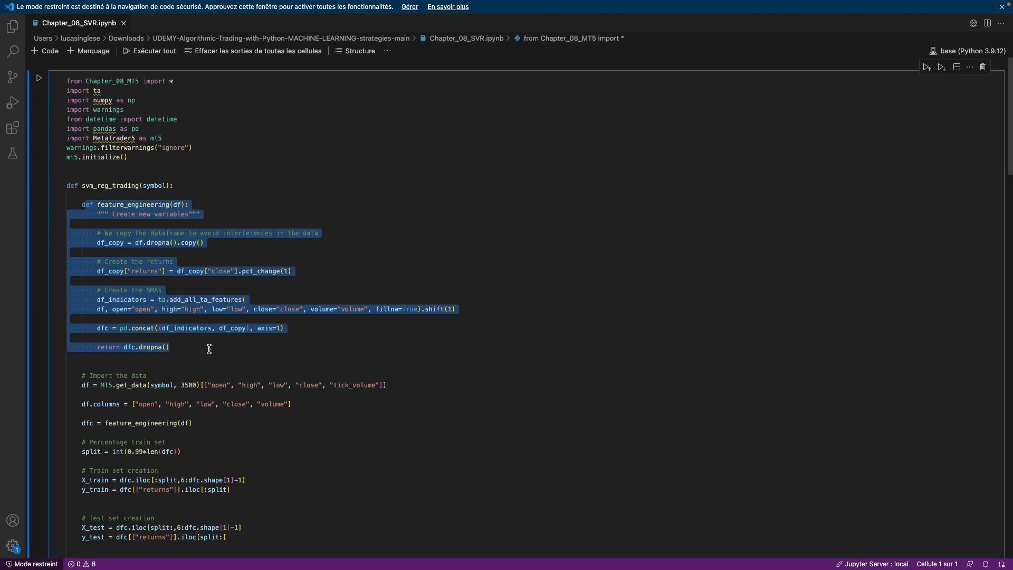
left_click(83, 376)
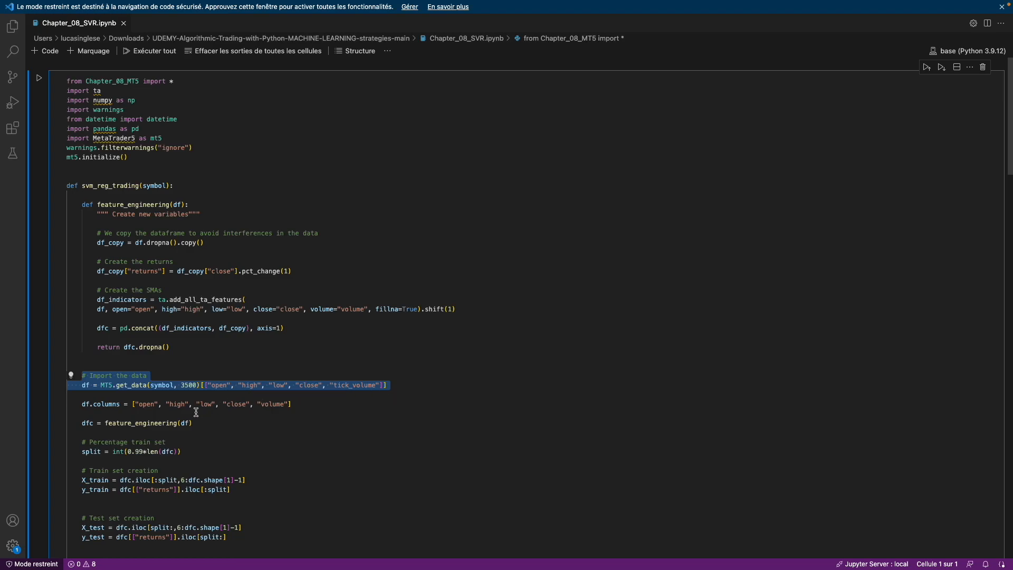
left_click(194, 404)
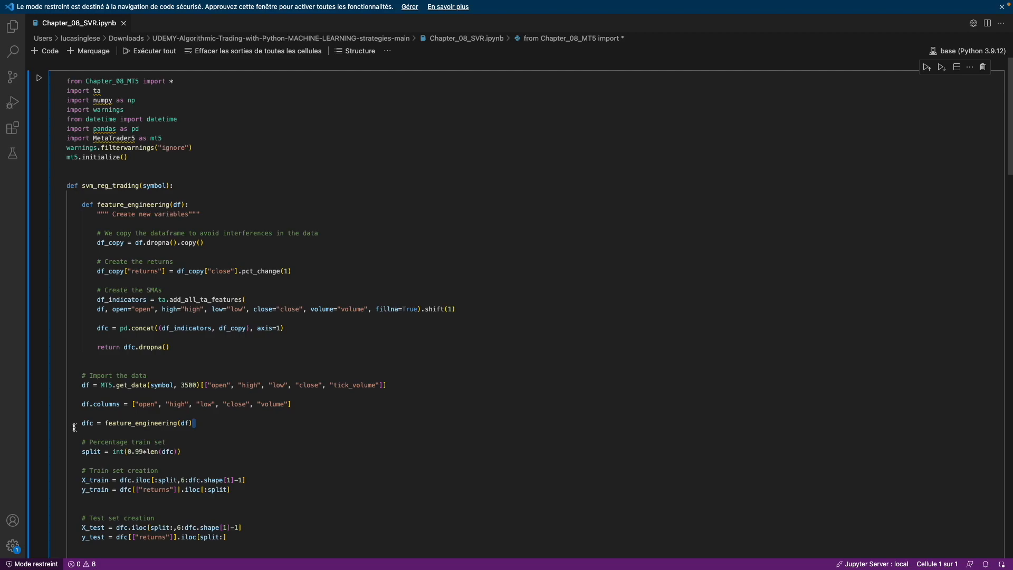
scroll("down", 3)
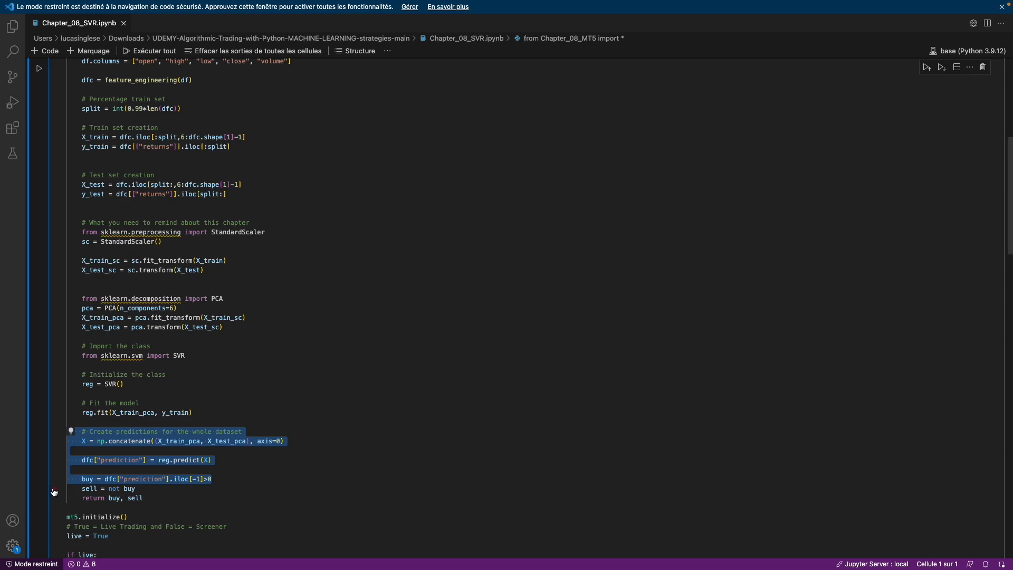
left_click(204, 486)
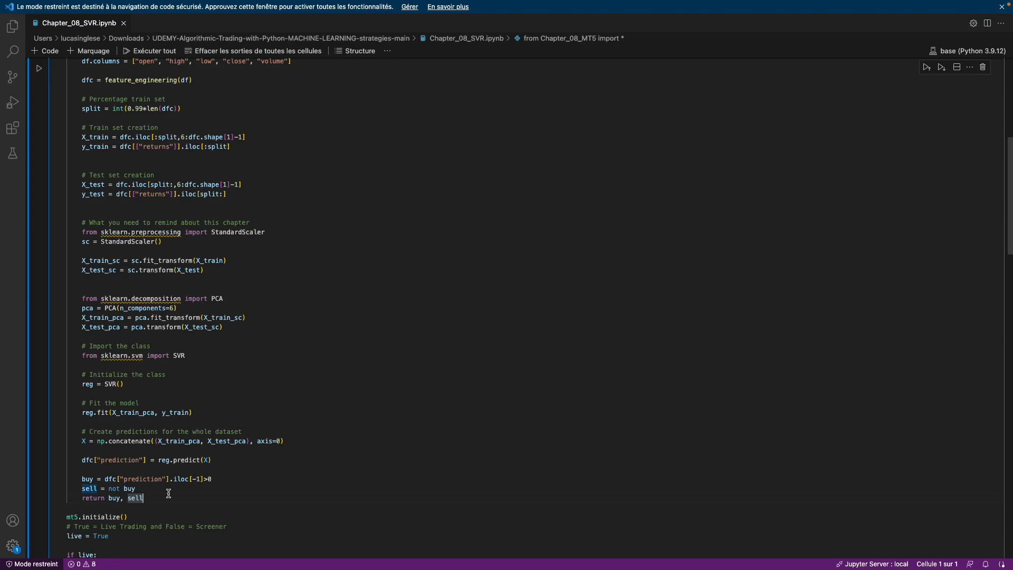
scroll("down", 3)
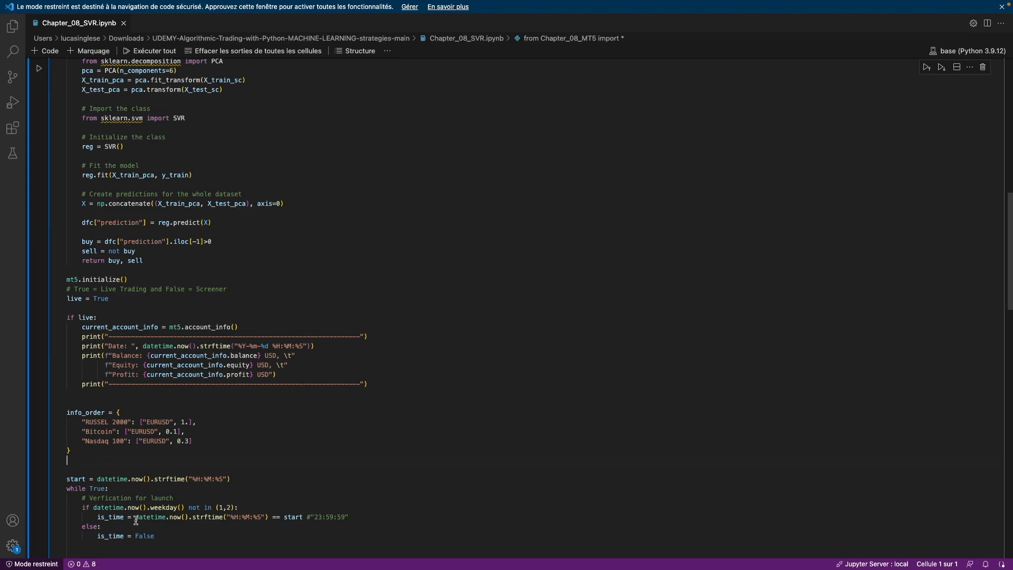
mouse_move(172, 496)
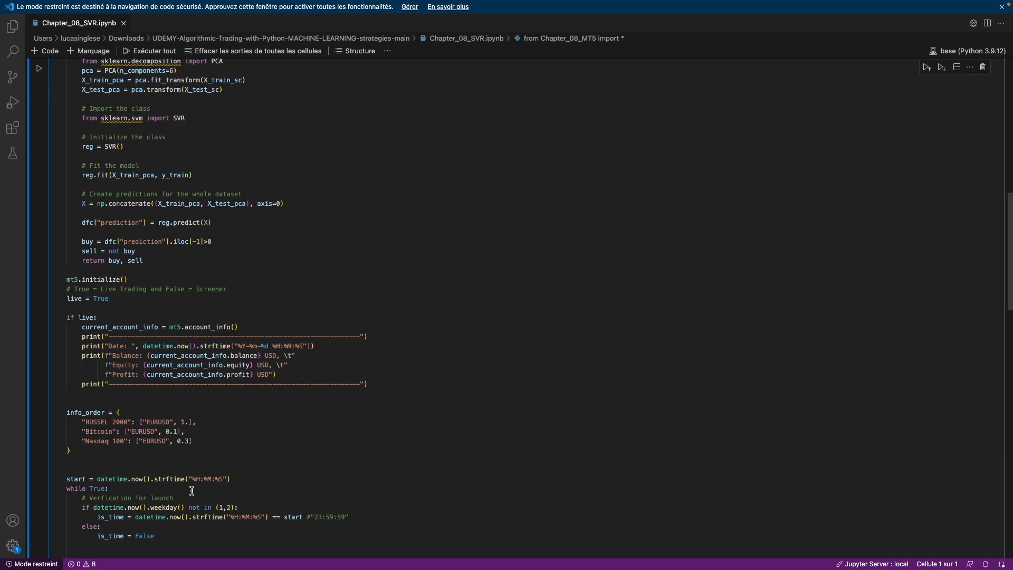
mouse_move(159, 487)
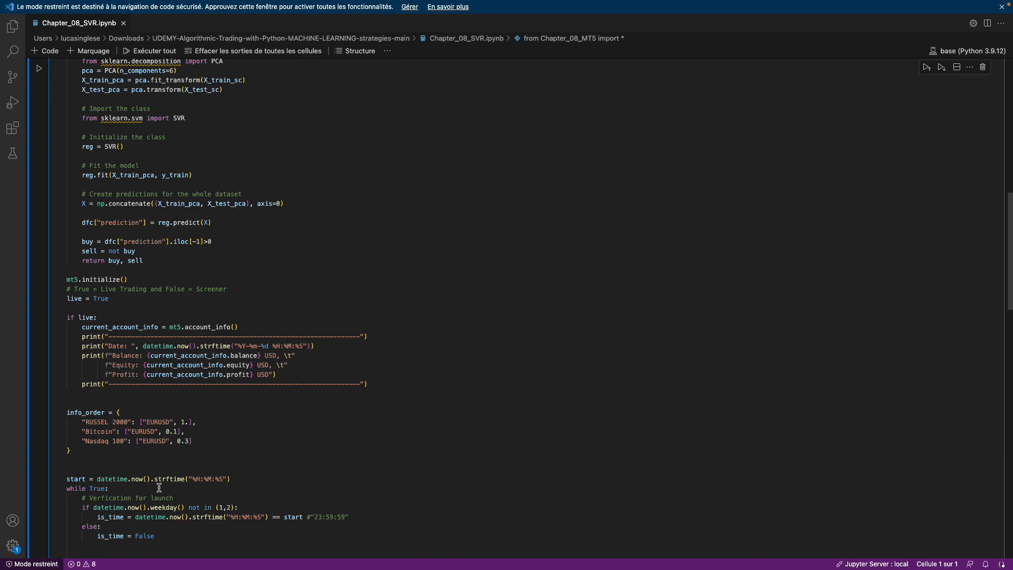
scroll("down", 3)
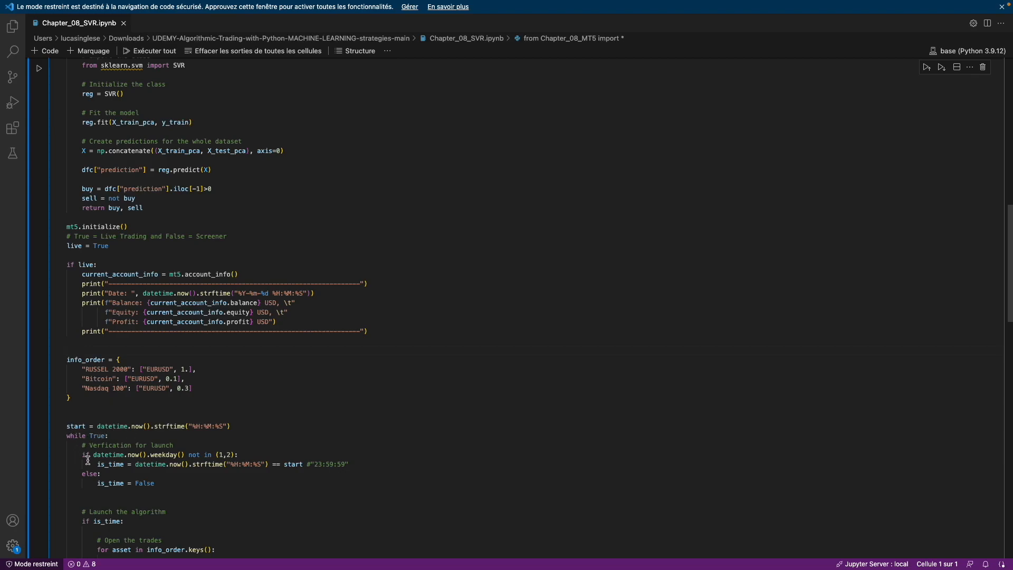
mouse_move(317, 466)
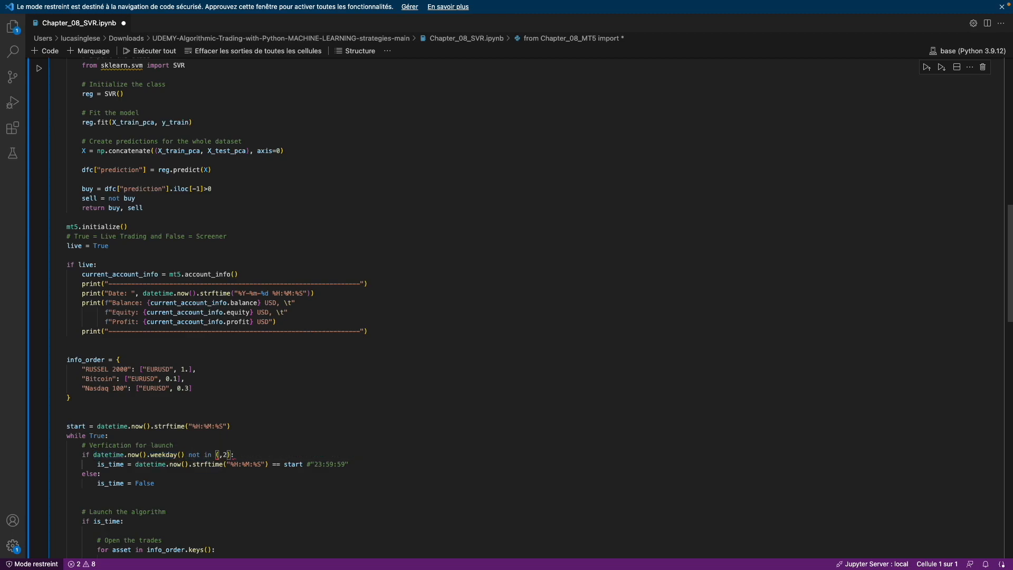
Step: Enter 5 in the weekday tuple so the check reads not in (5,6) for 23:59:59
type("5")
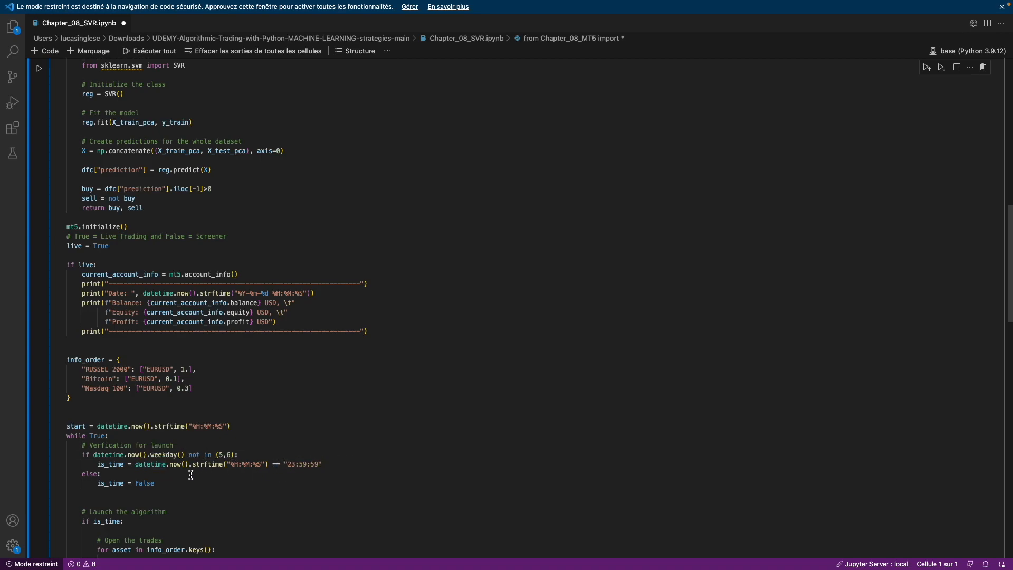
scroll("down", 3)
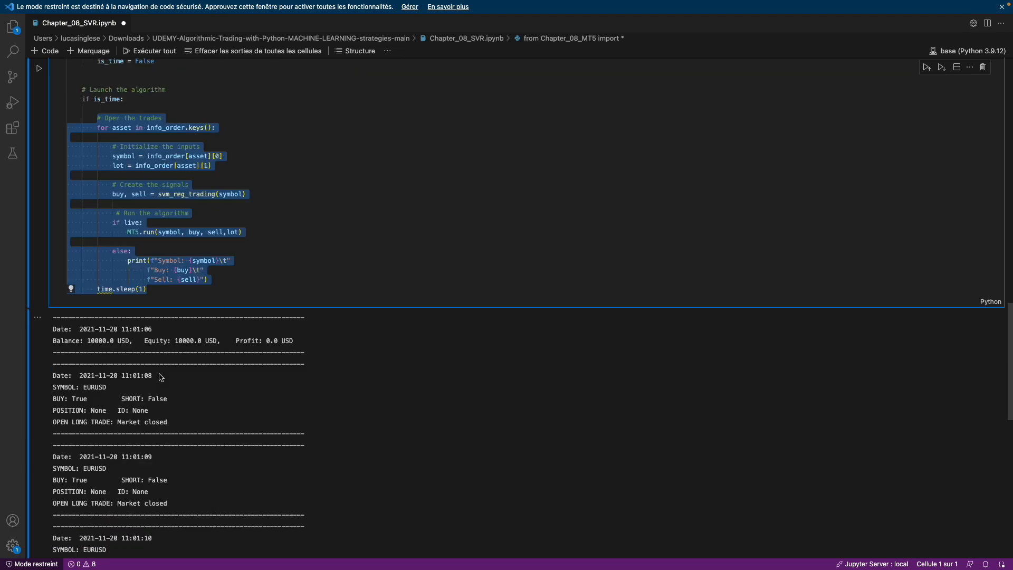
mouse_move(119, 422)
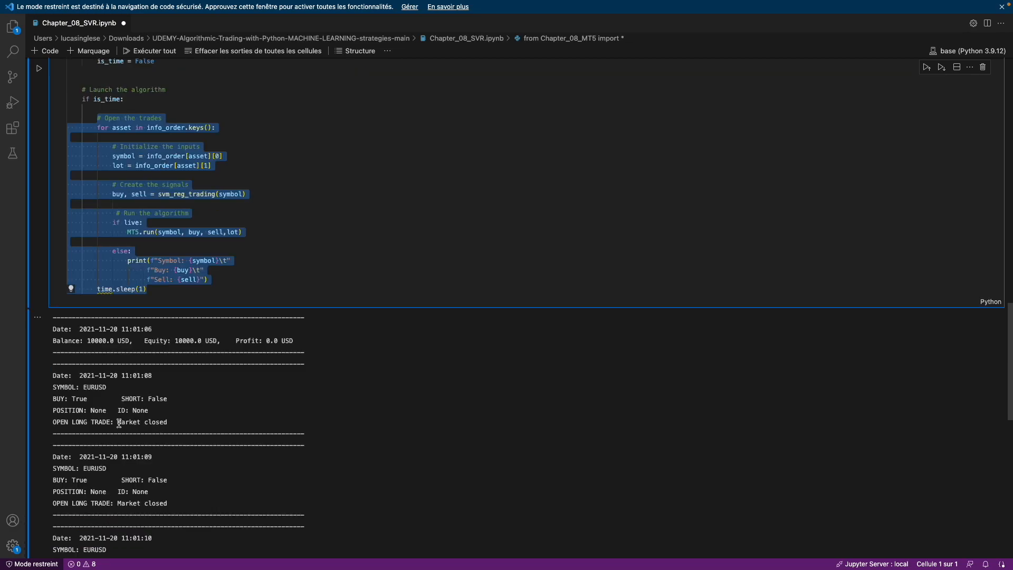